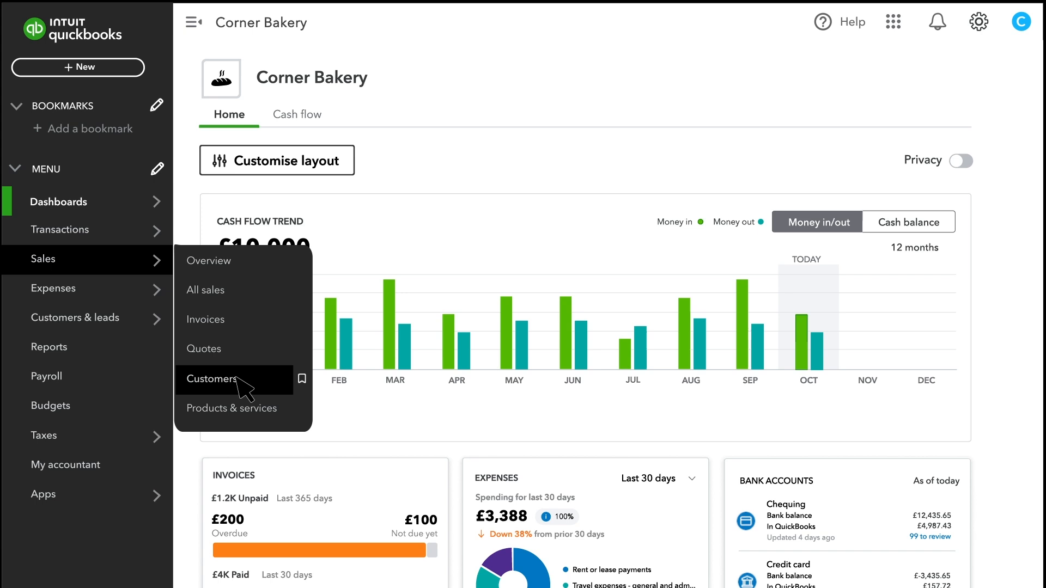
# Select Larry's Farm and The Brosnan Club in Customers and show Batch actions
pyautogui.click(214, 379)
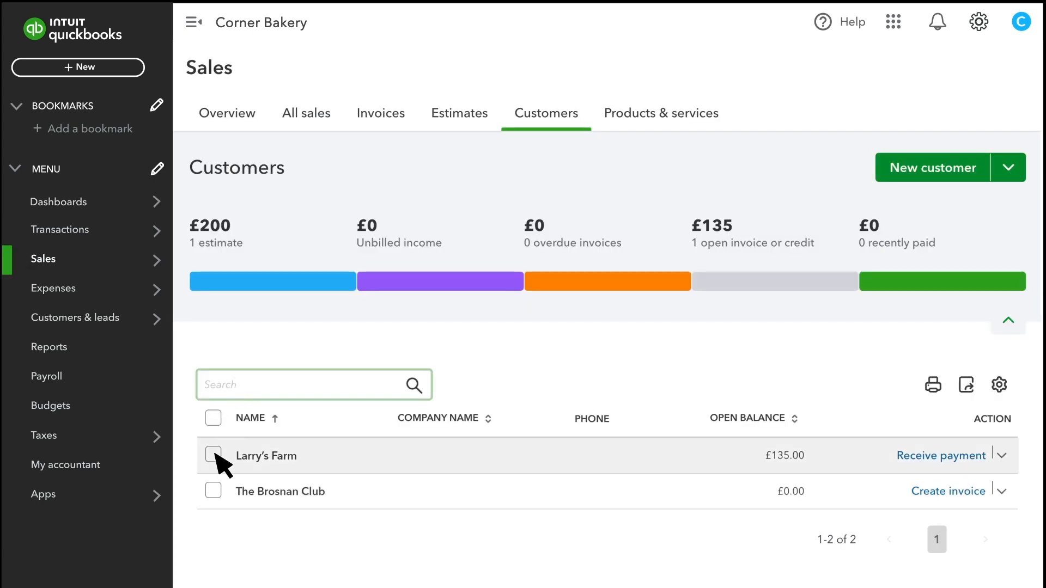
pyautogui.click(212, 455)
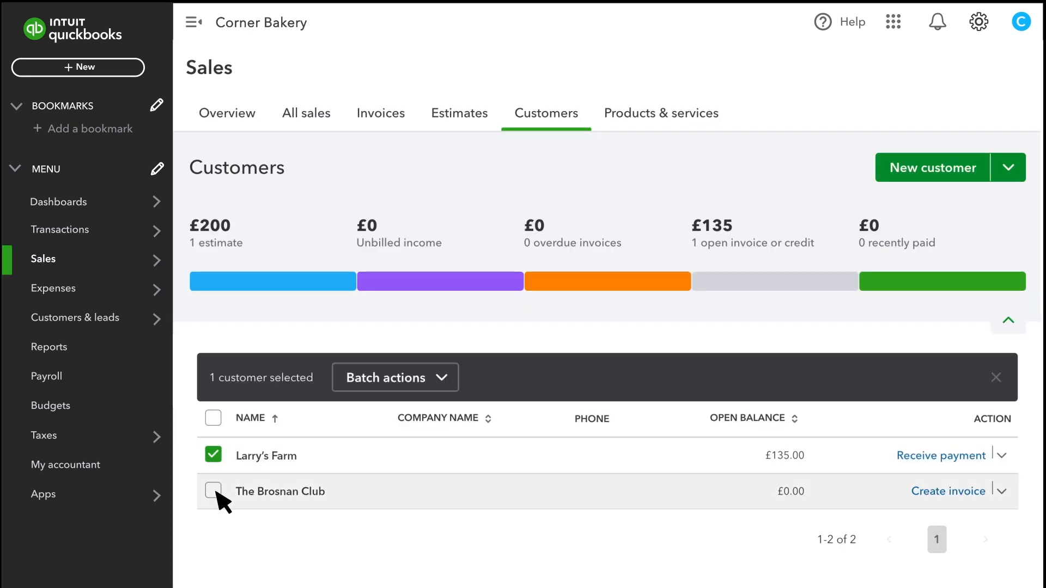
pyautogui.click(212, 492)
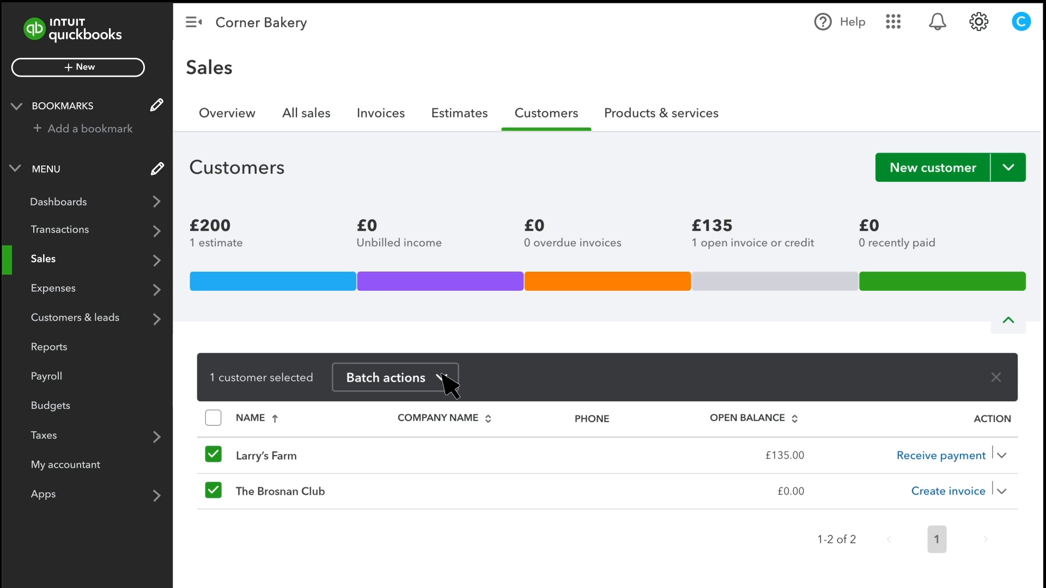
pyautogui.click(394, 378)
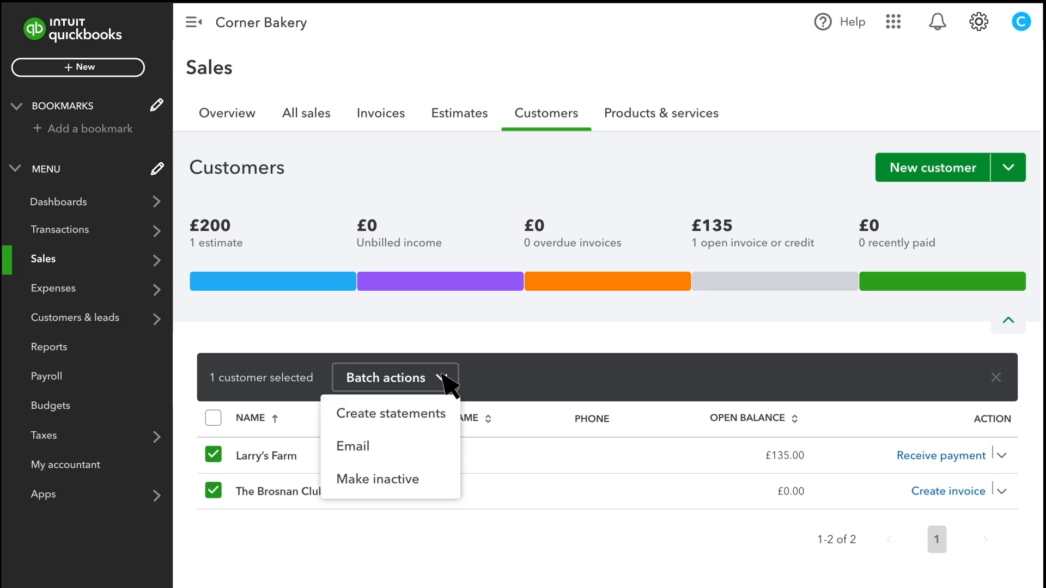
pyautogui.moveTo(390, 414)
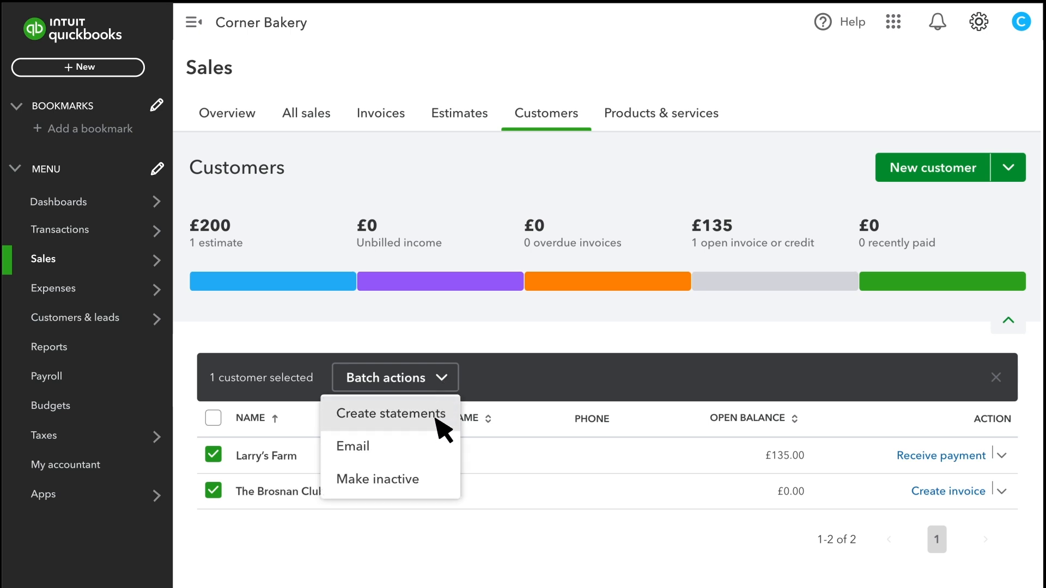
# Start creating a statement and keep Balance Forward as the statement type
pyautogui.click(390, 414)
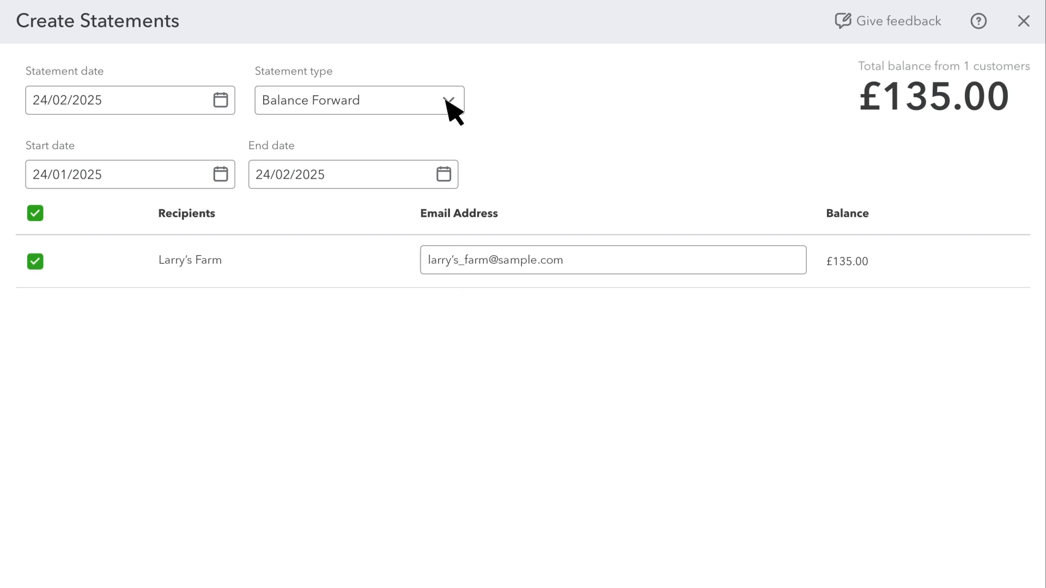
pyautogui.click(358, 100)
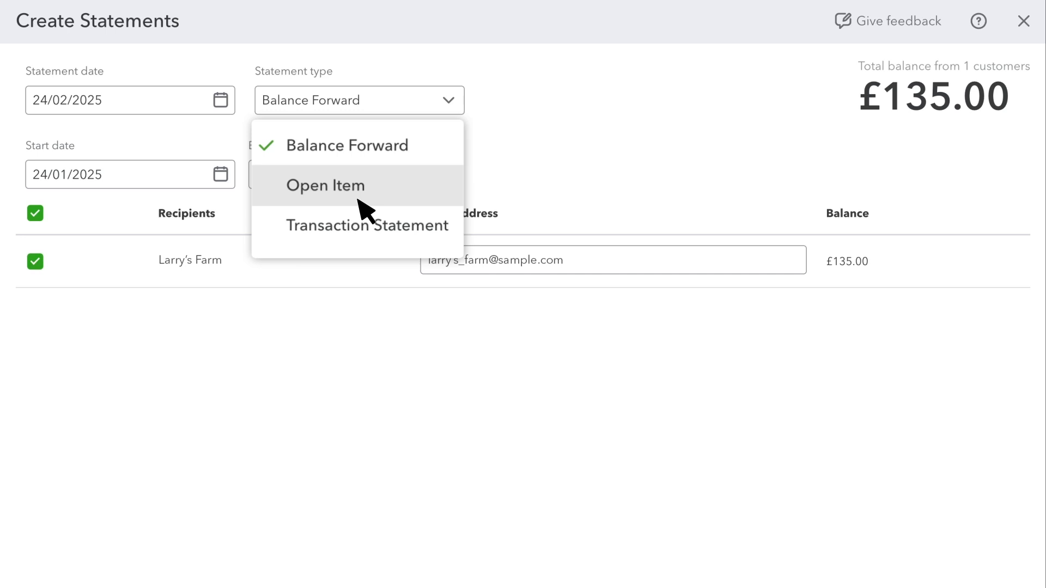
pyautogui.moveTo(386, 226)
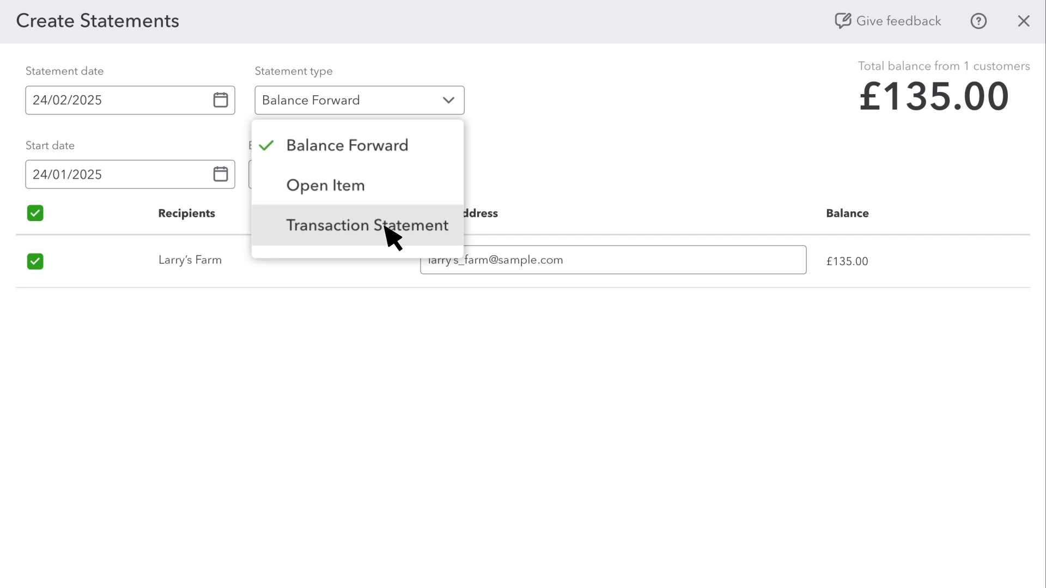
pyautogui.moveTo(419, 145)
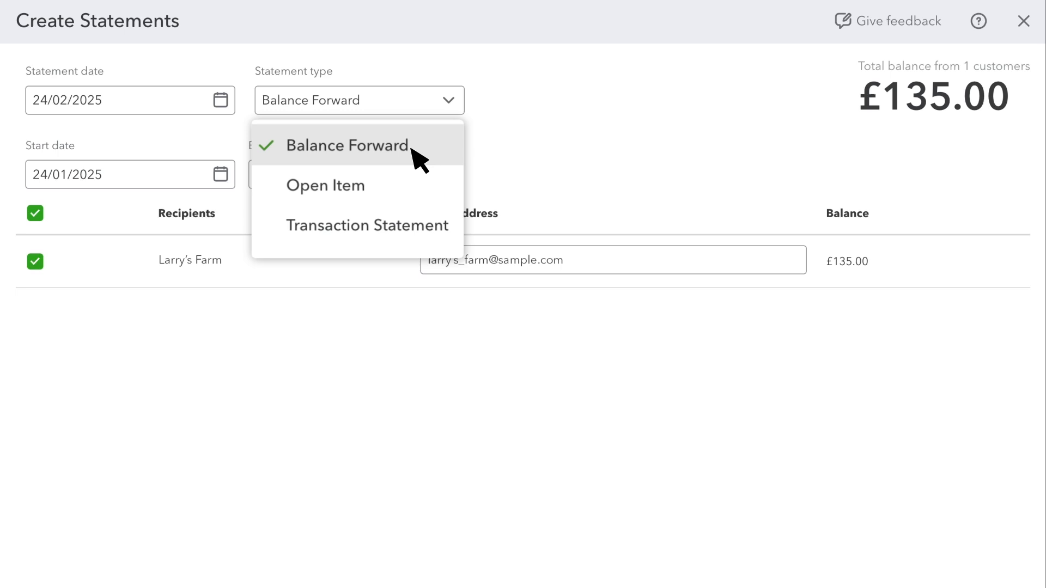
pyautogui.click(341, 145)
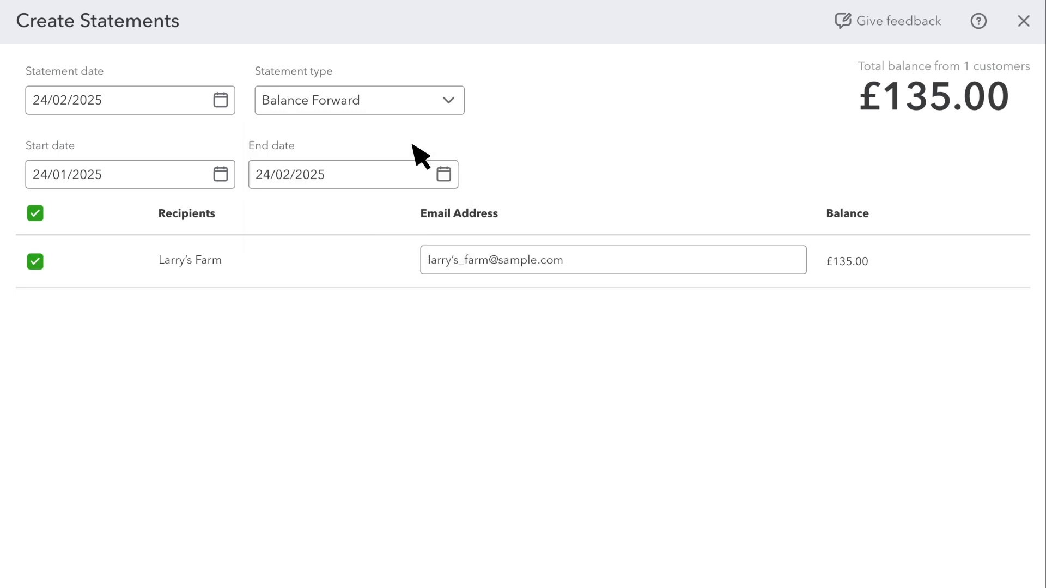
# Save and send the £135.00 Balance Forward statement for 24/01/2025 to 24/02/2025
pyautogui.click(220, 101)
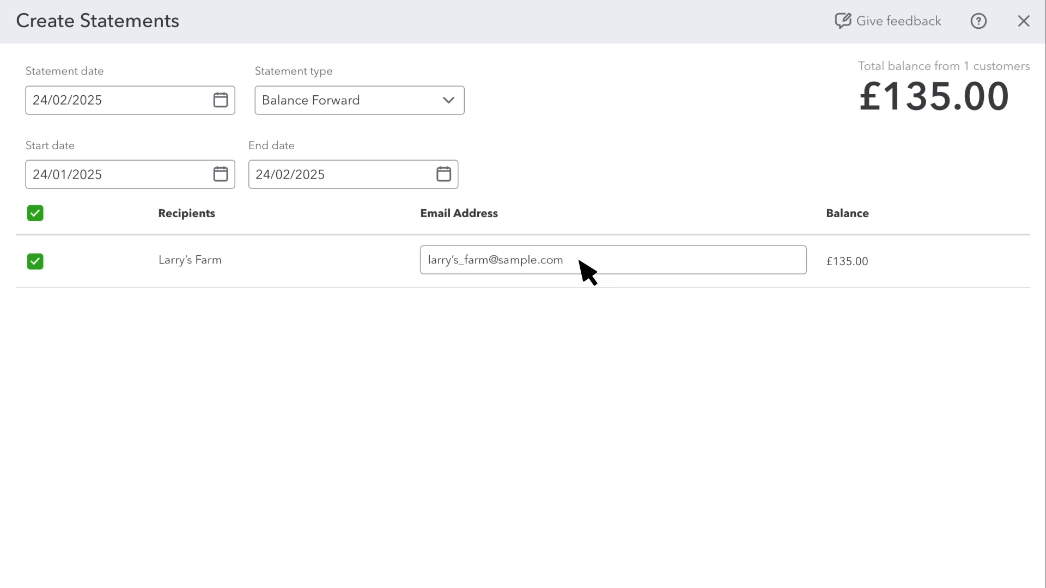
pyautogui.scroll(-3)
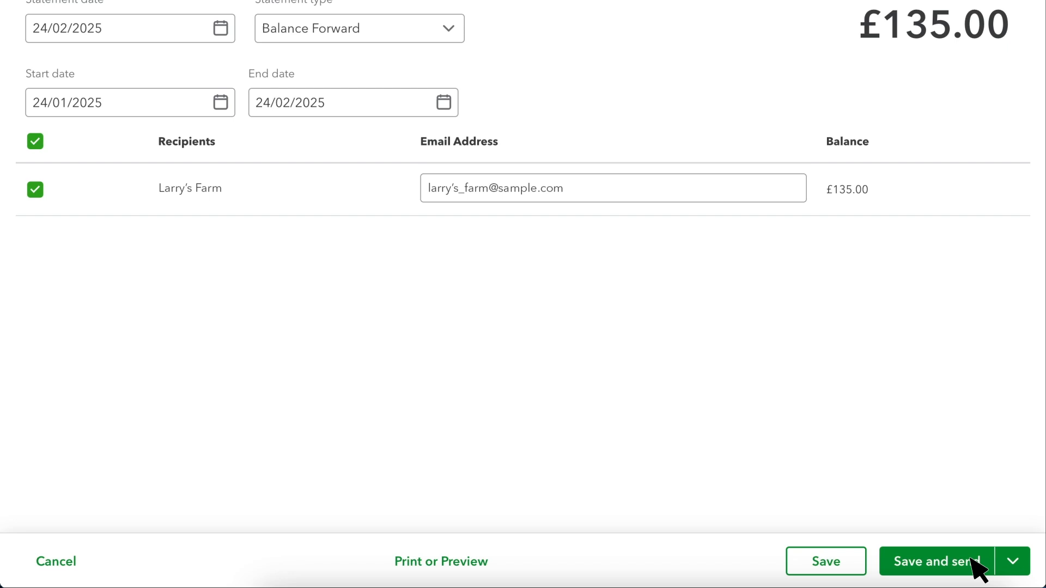
pyautogui.click(933, 561)
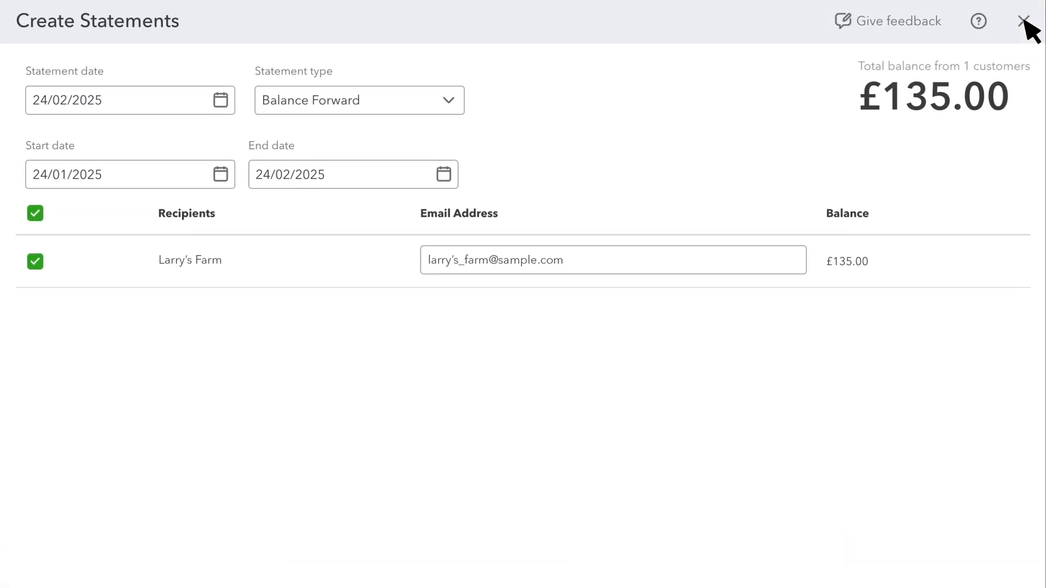
# Close Create Statements and view Larry's Farm's Statements tab listing 1004 and 1005
pyautogui.click(1027, 22)
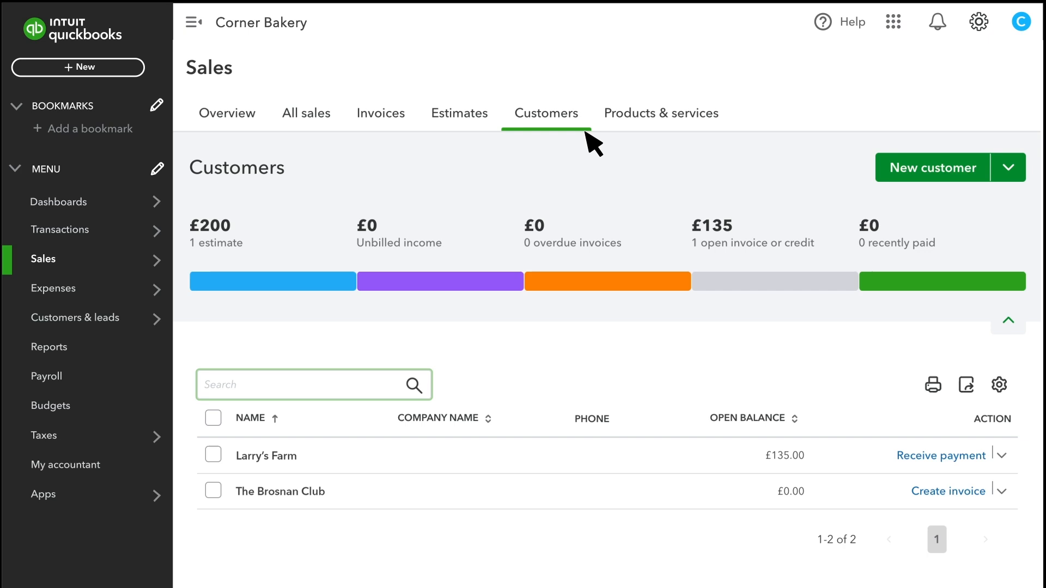
pyautogui.moveTo(390, 371)
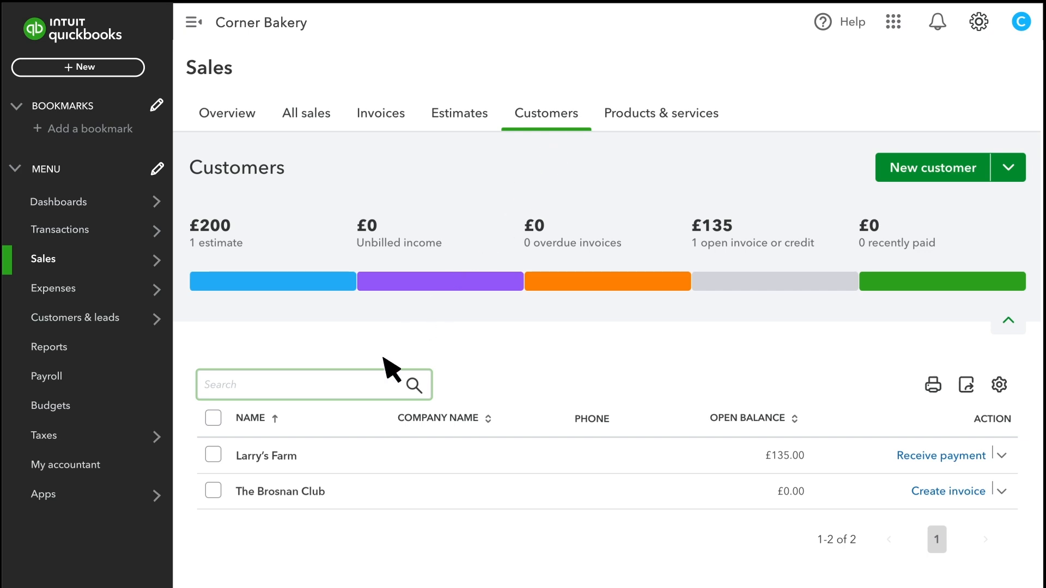
pyautogui.click(267, 455)
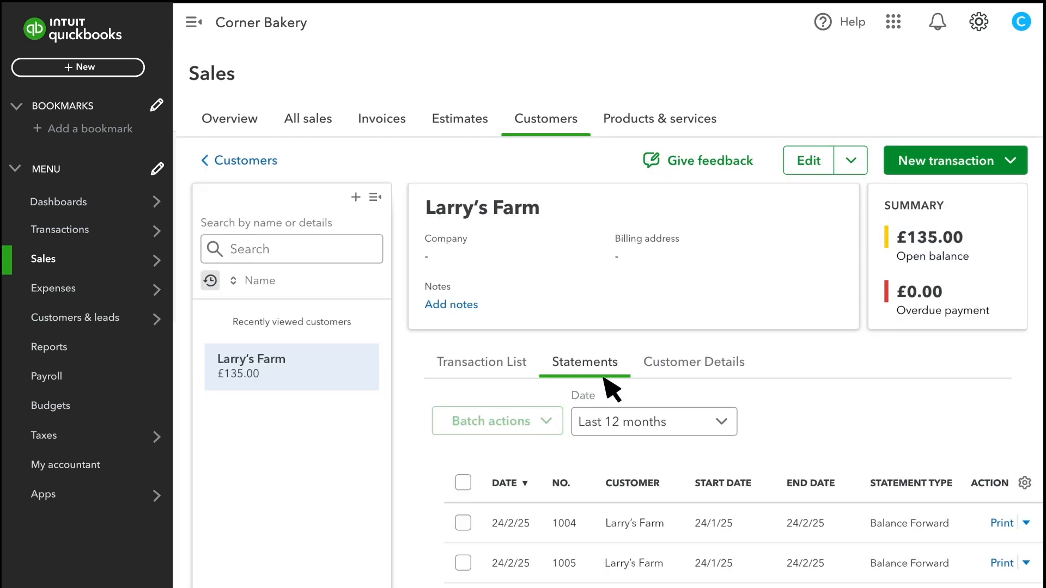
pyautogui.moveTo(723, 430)
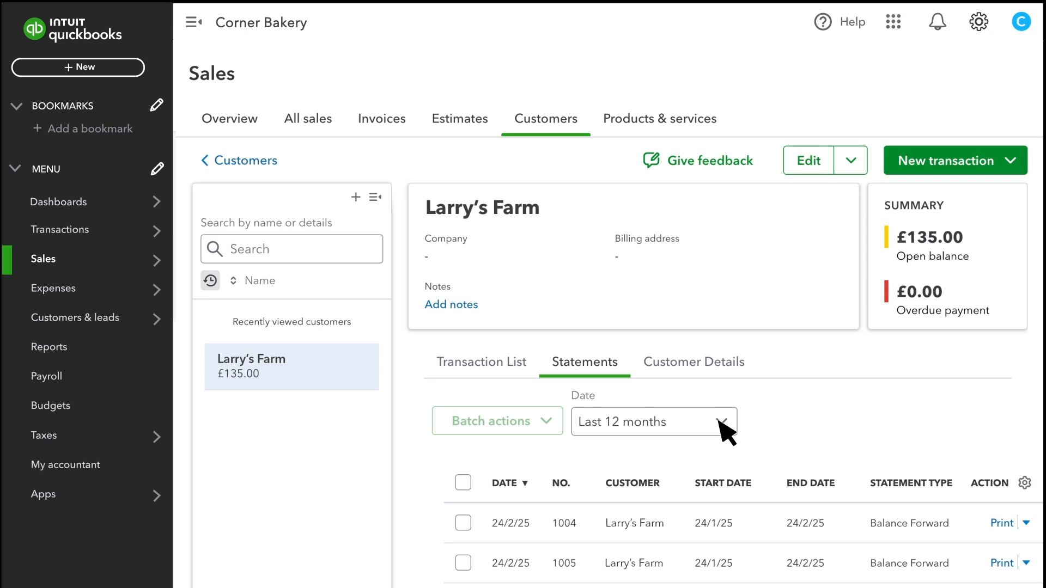
pyautogui.click(654, 421)
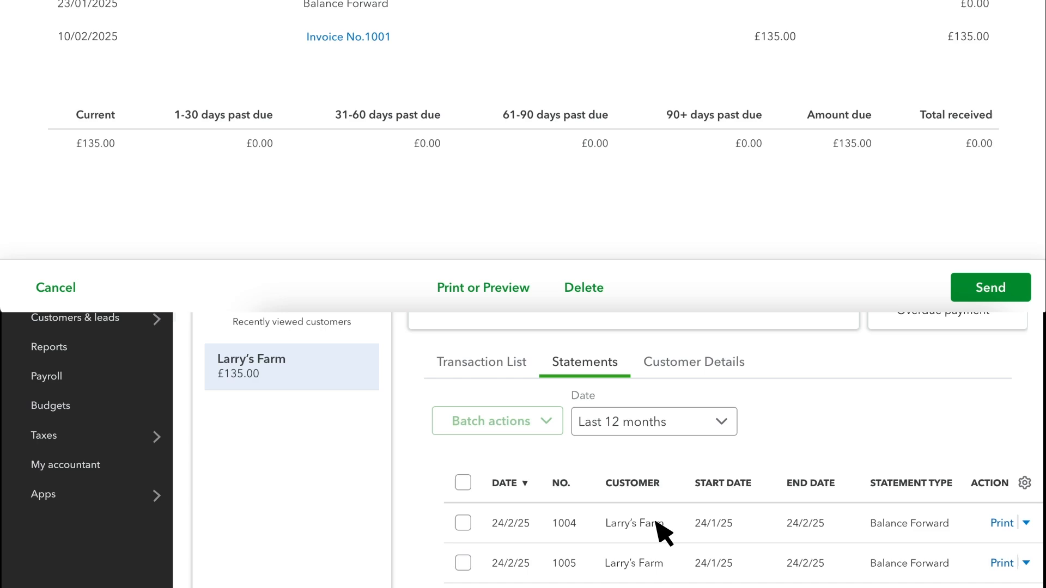
# Delete statement 1004 from Larry's Farm and confirm the deletion
pyautogui.click(632, 523)
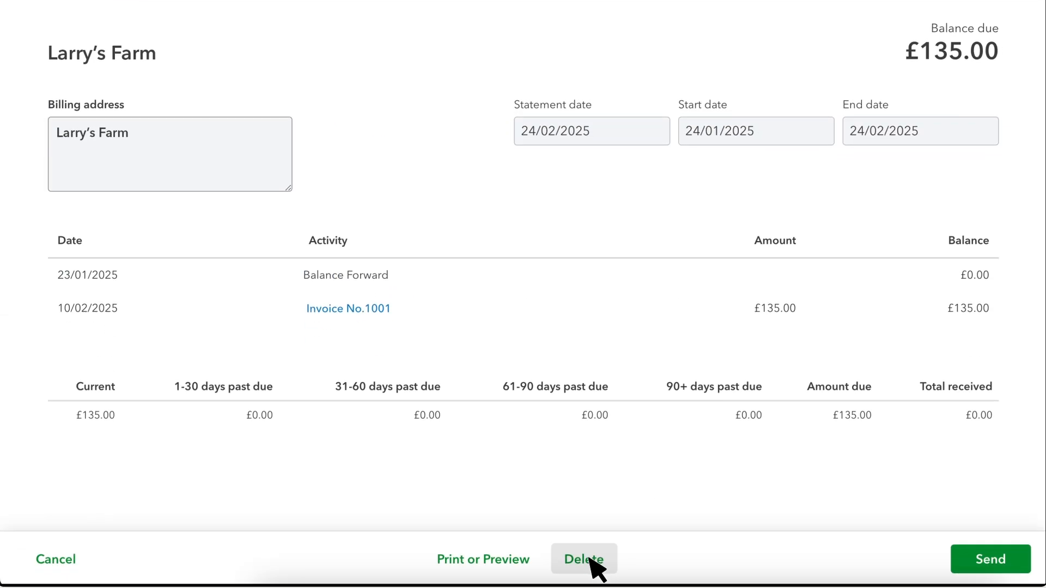
pyautogui.click(583, 558)
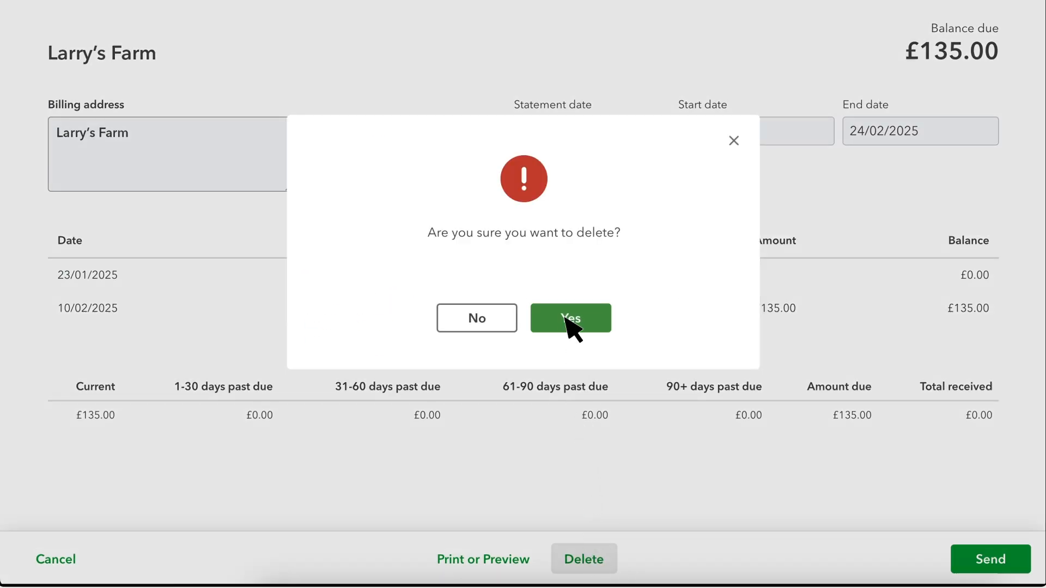
pyautogui.click(570, 317)
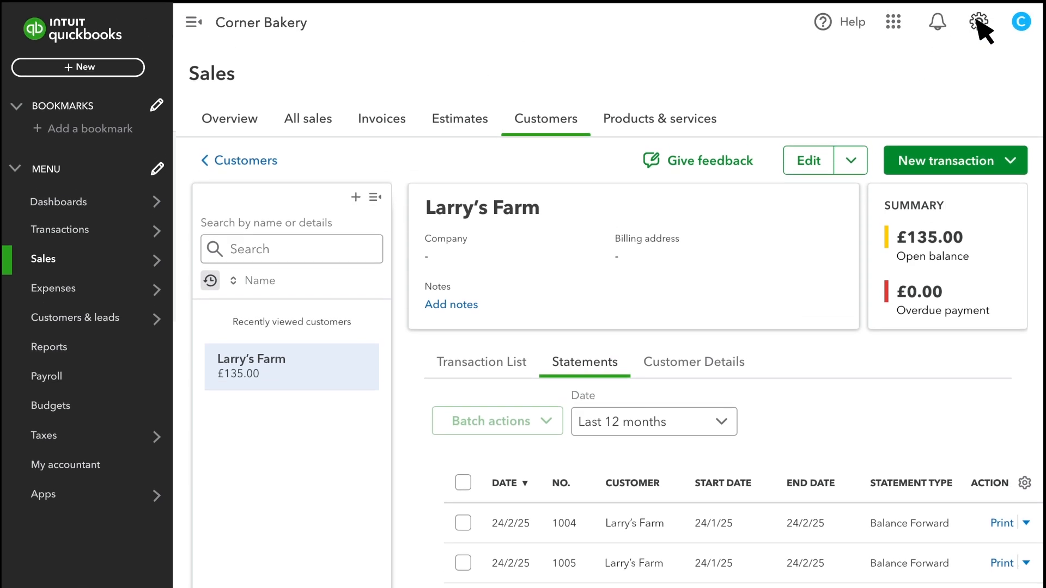
# Go to Account and settings > Sales and edit the Statements section
pyautogui.click(978, 21)
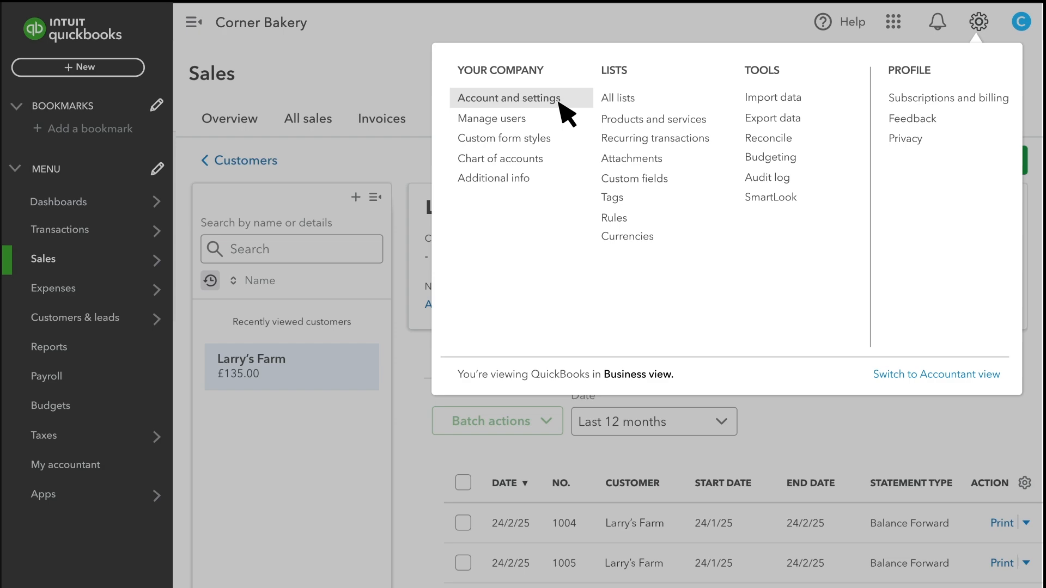
pyautogui.click(509, 97)
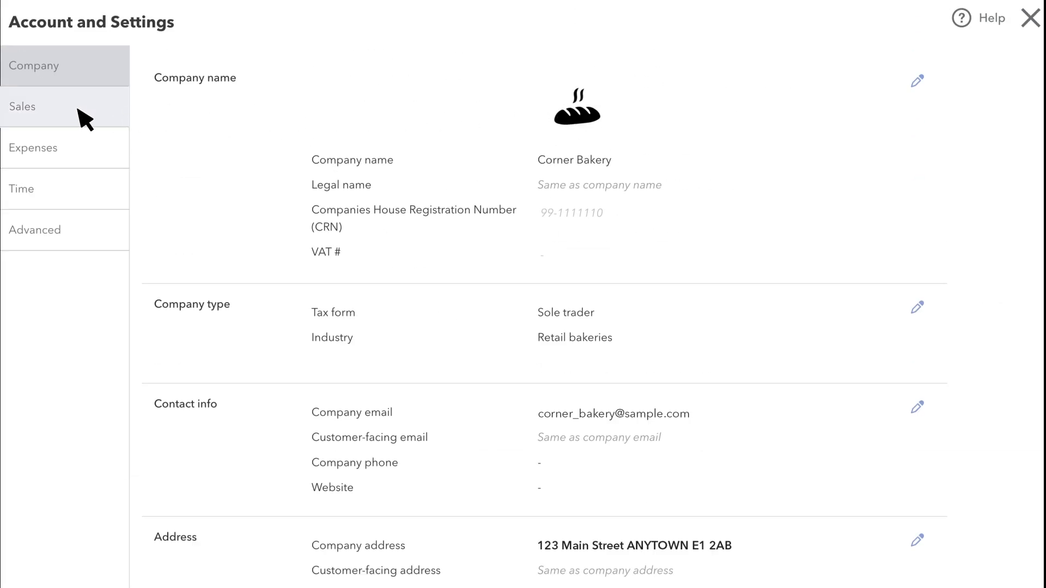
pyautogui.click(23, 106)
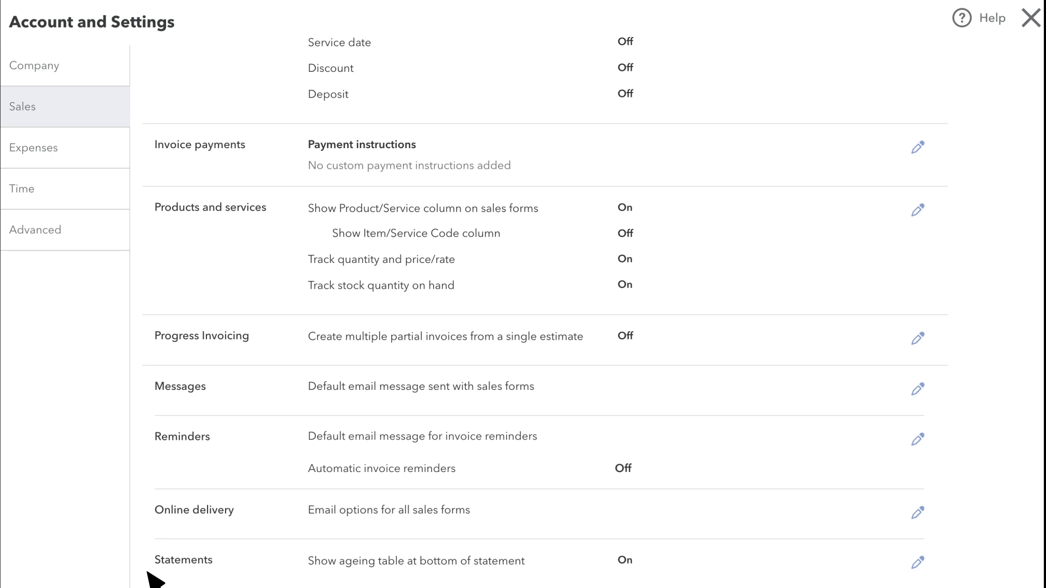
pyautogui.moveTo(917, 562)
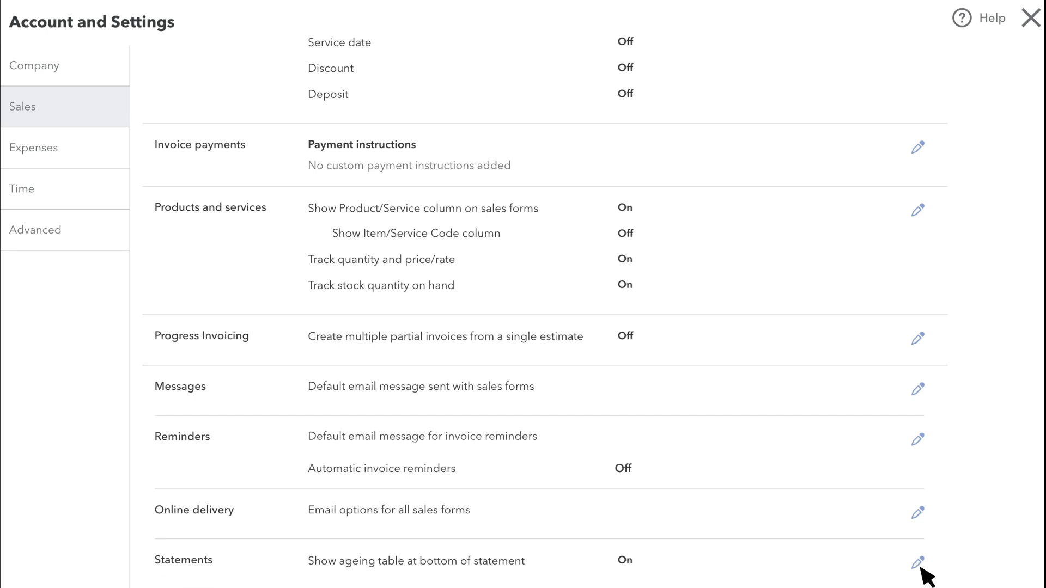
pyautogui.click(917, 560)
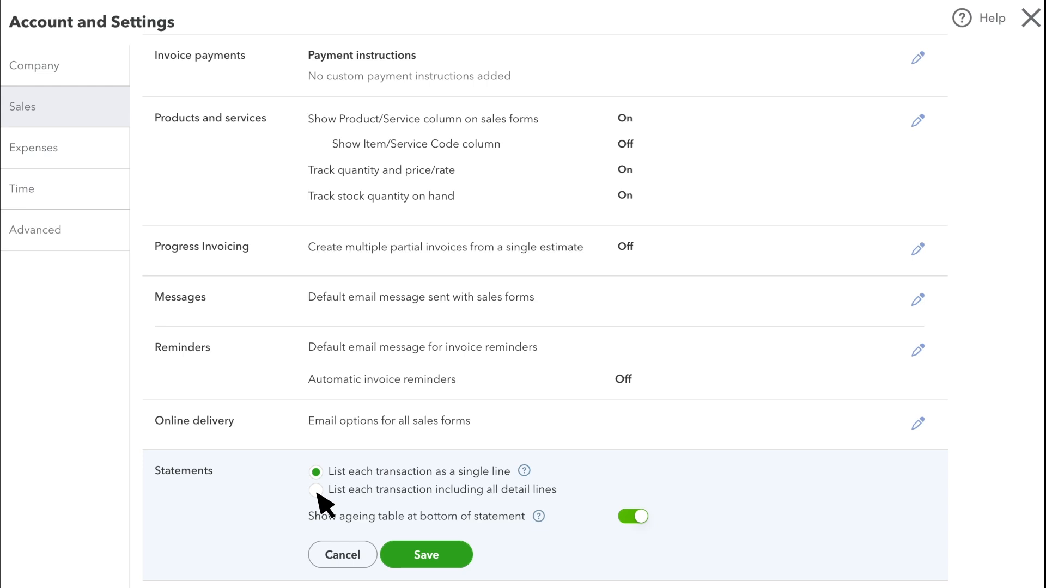
# Set statements to list each transaction including all detail lines and save
pyautogui.click(316, 489)
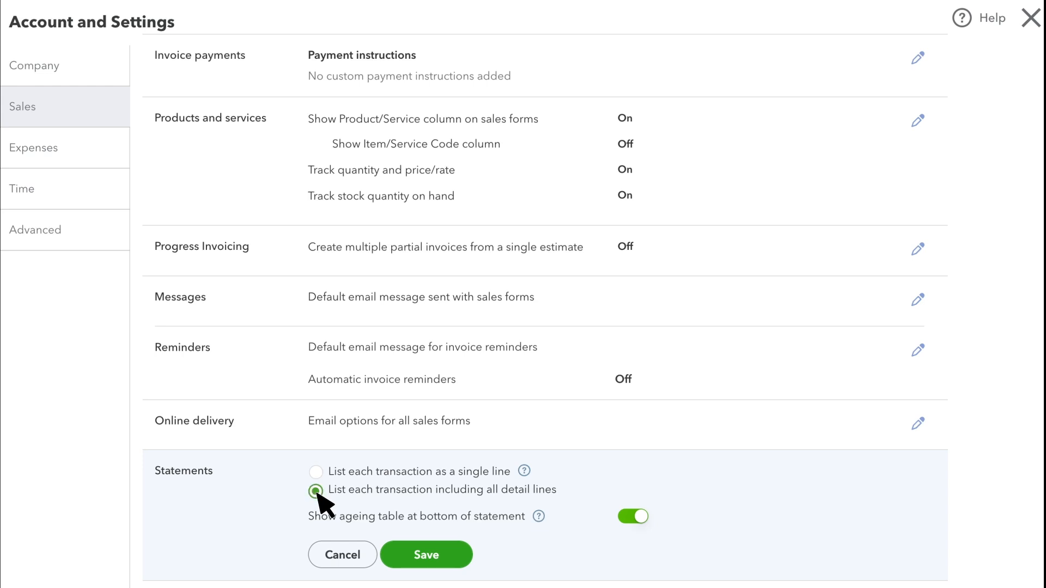
pyautogui.click(426, 555)
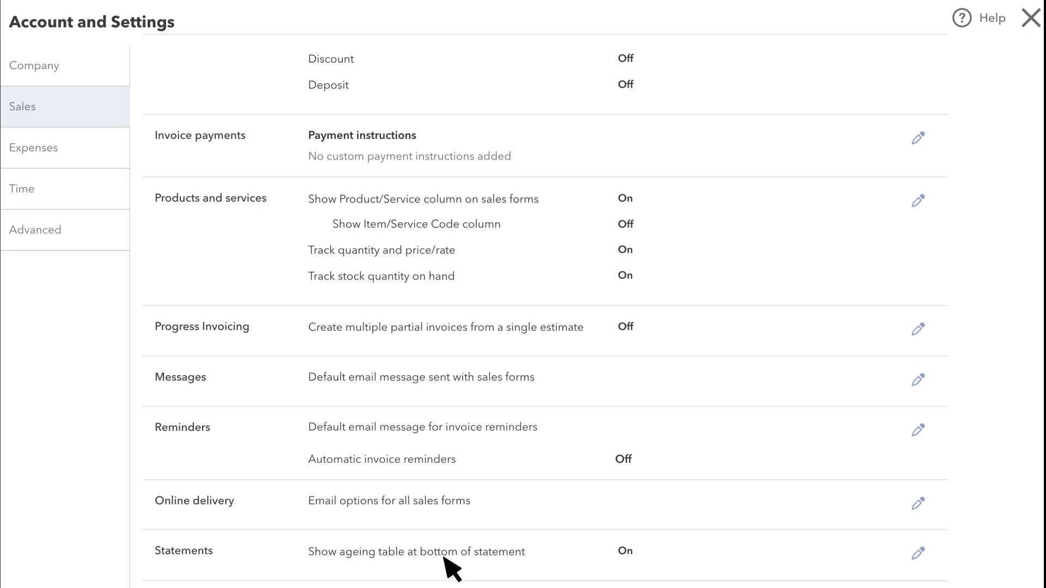
pyautogui.scroll(-3)
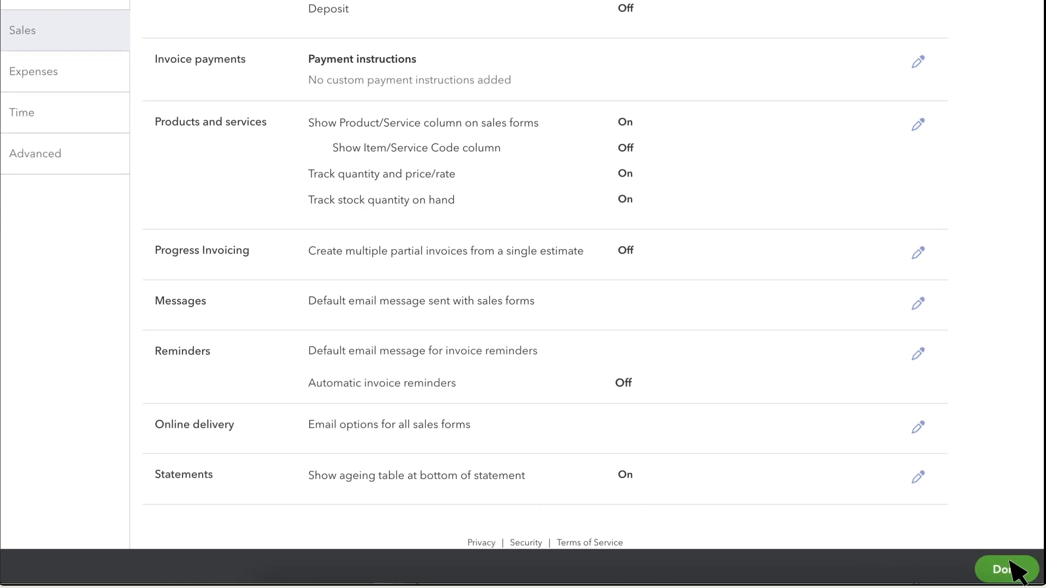